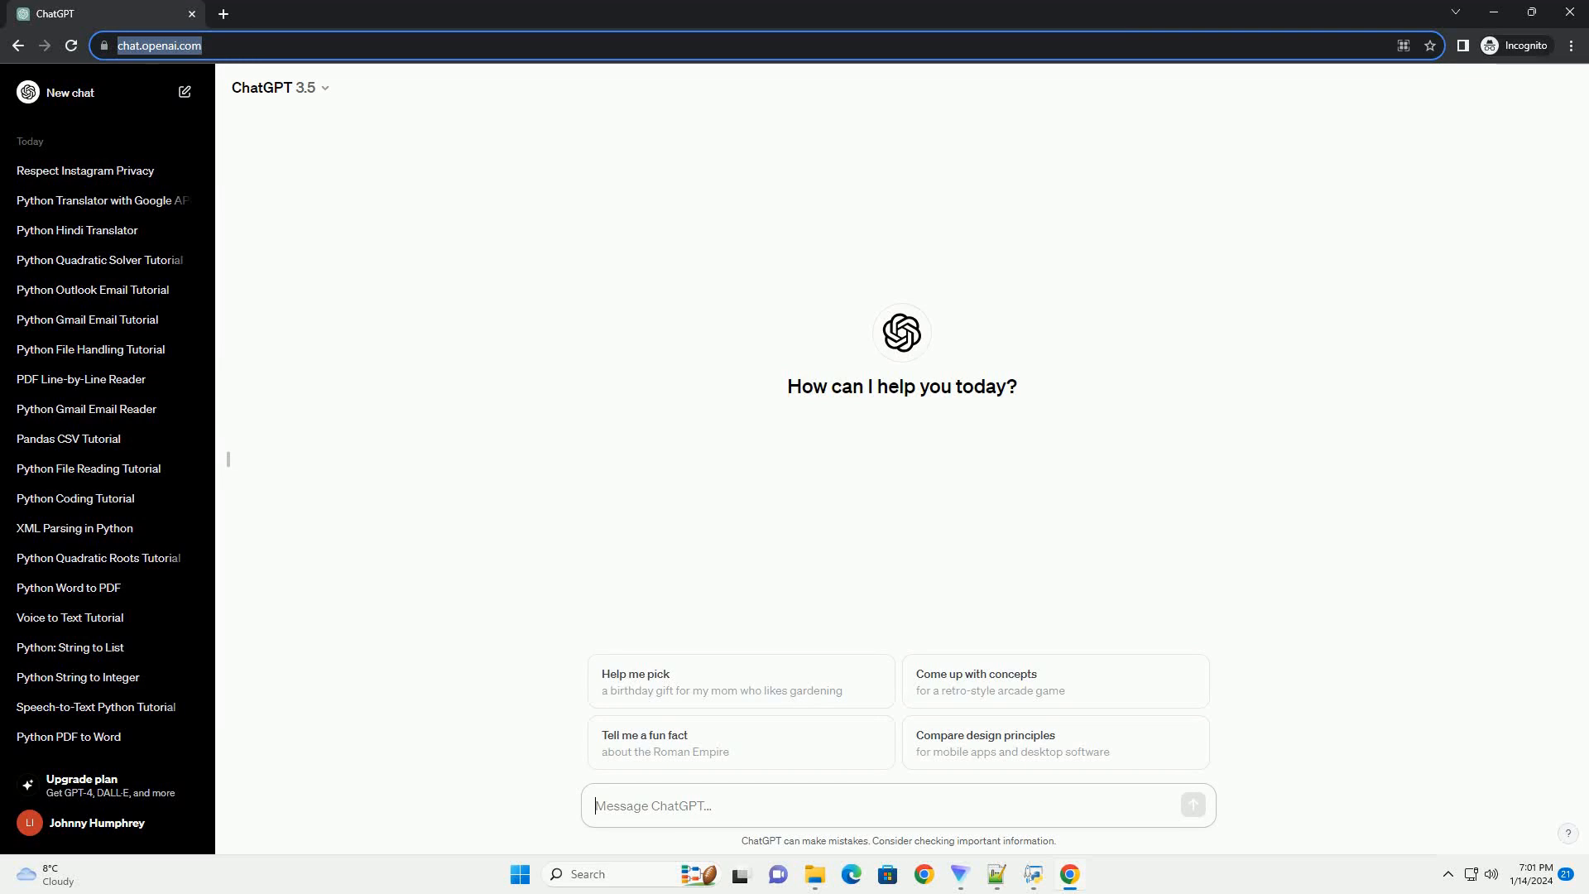
Send the request for an informative Python text-file writing tutorial with code examples
{"action": "key", "text": "Return"}
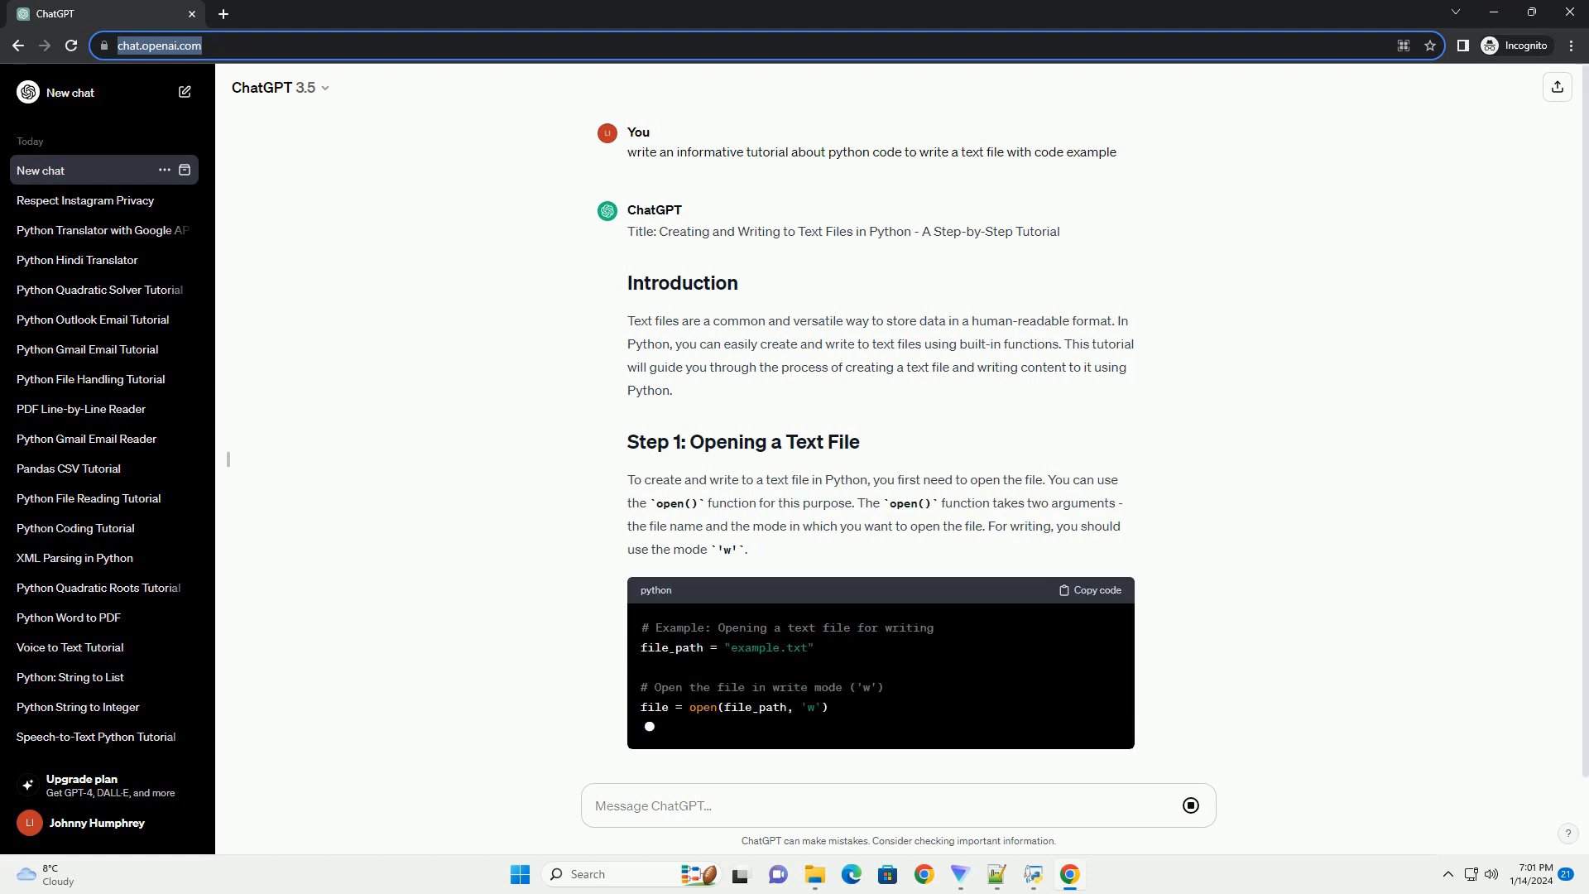
Scroll down the reply as it generates the writing and closing steps and Complete Example
{"action": "scroll", "scroll_direction": "down", "scroll_amount": 3}
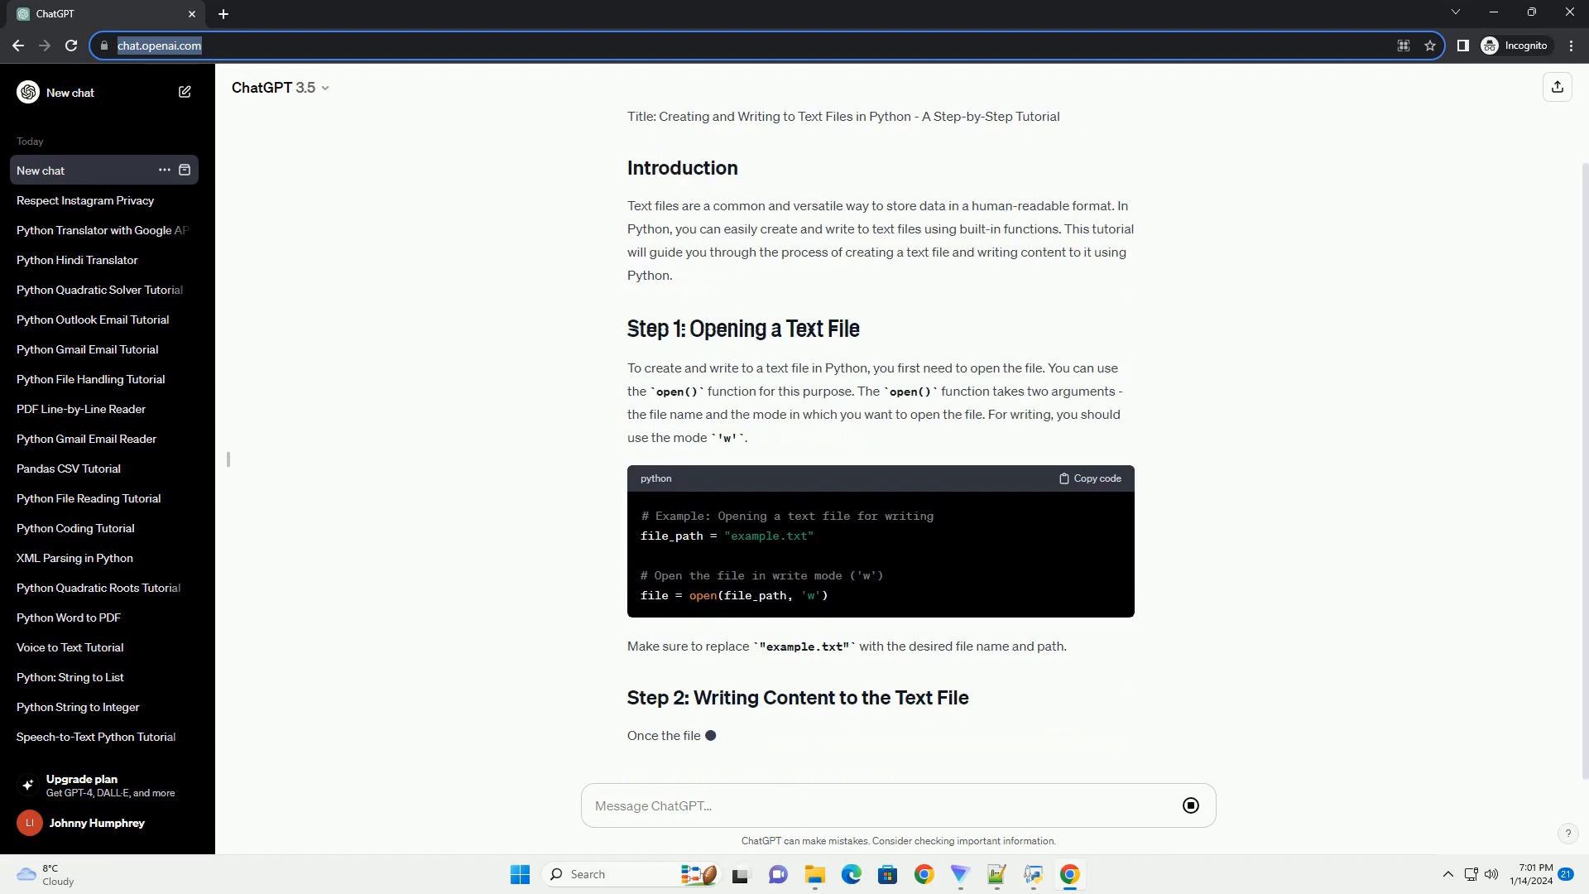
{"action": "scroll", "scroll_direction": "down", "scroll_amount": 3}
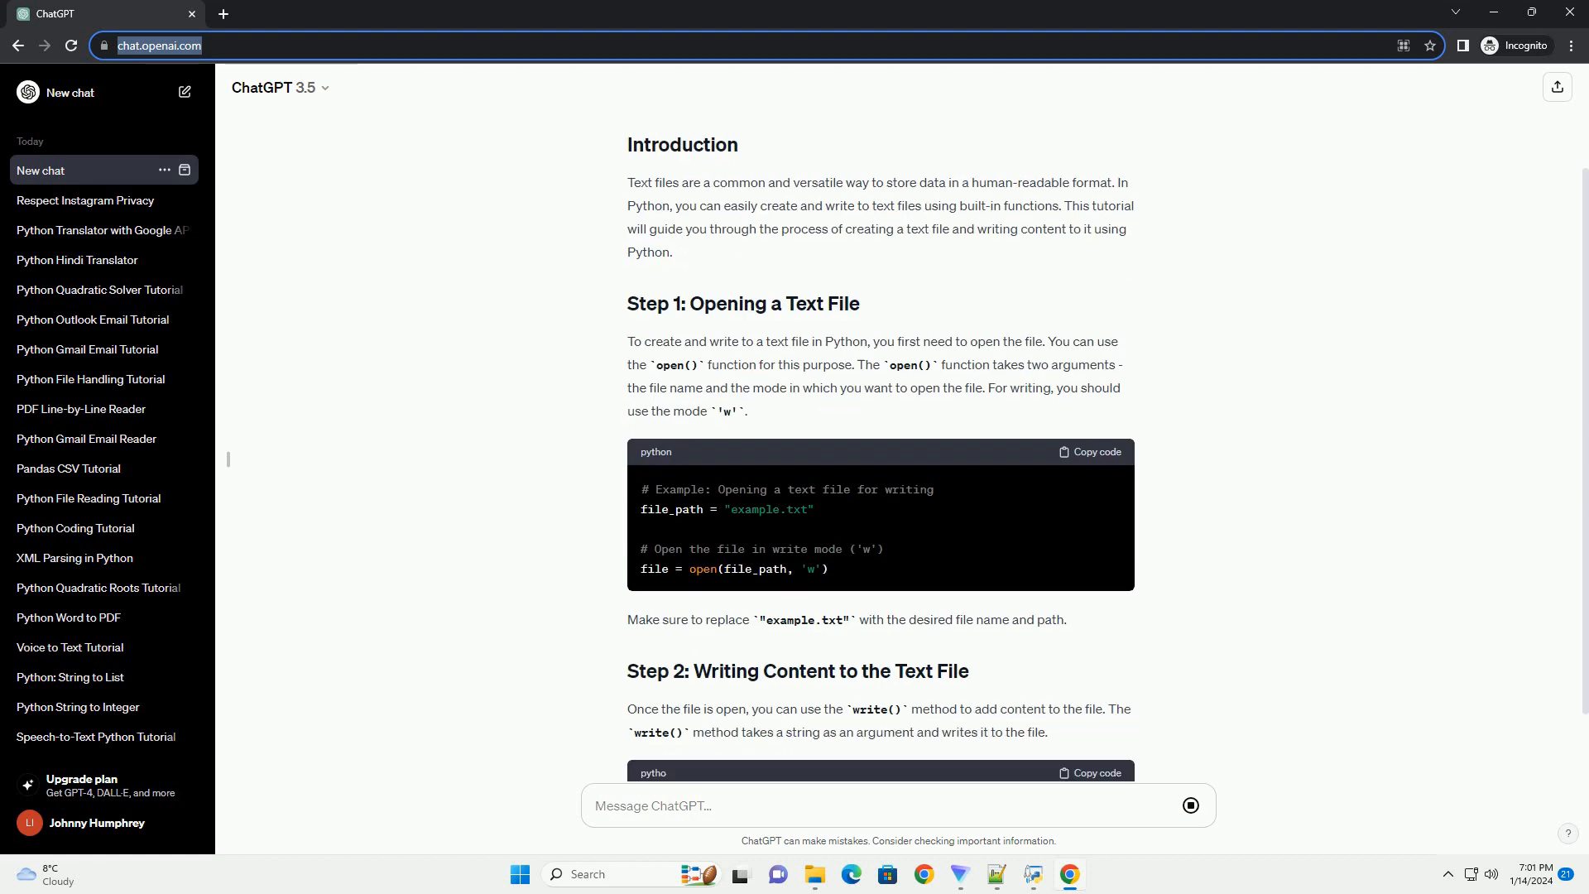
{"action": "scroll", "scroll_direction": "down", "scroll_amount": 3}
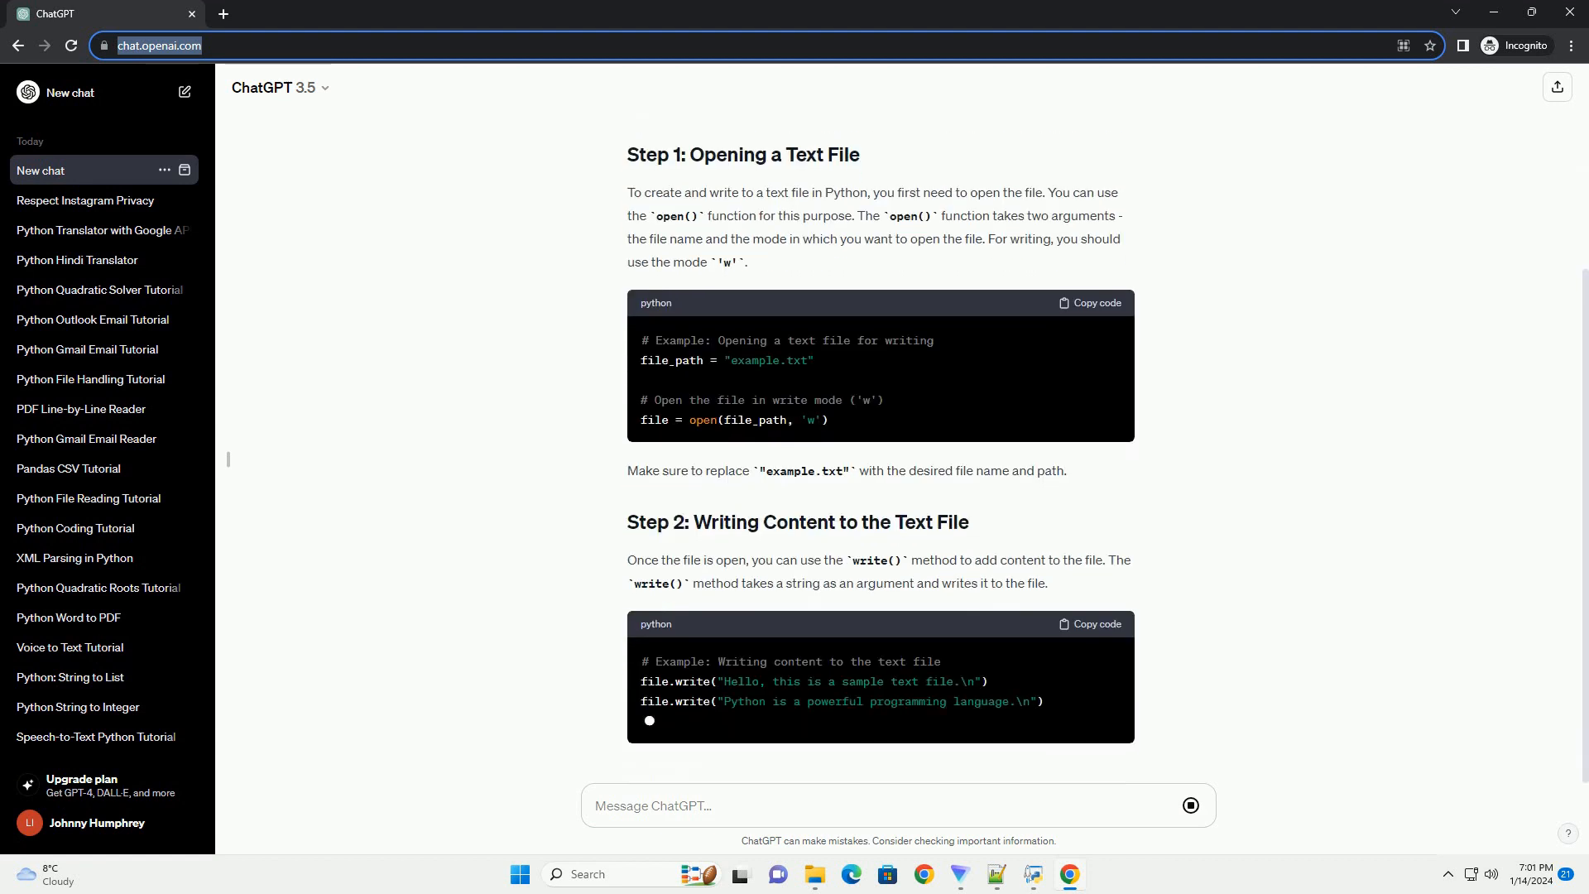
{"action": "scroll", "scroll_direction": "down", "scroll_amount": 3}
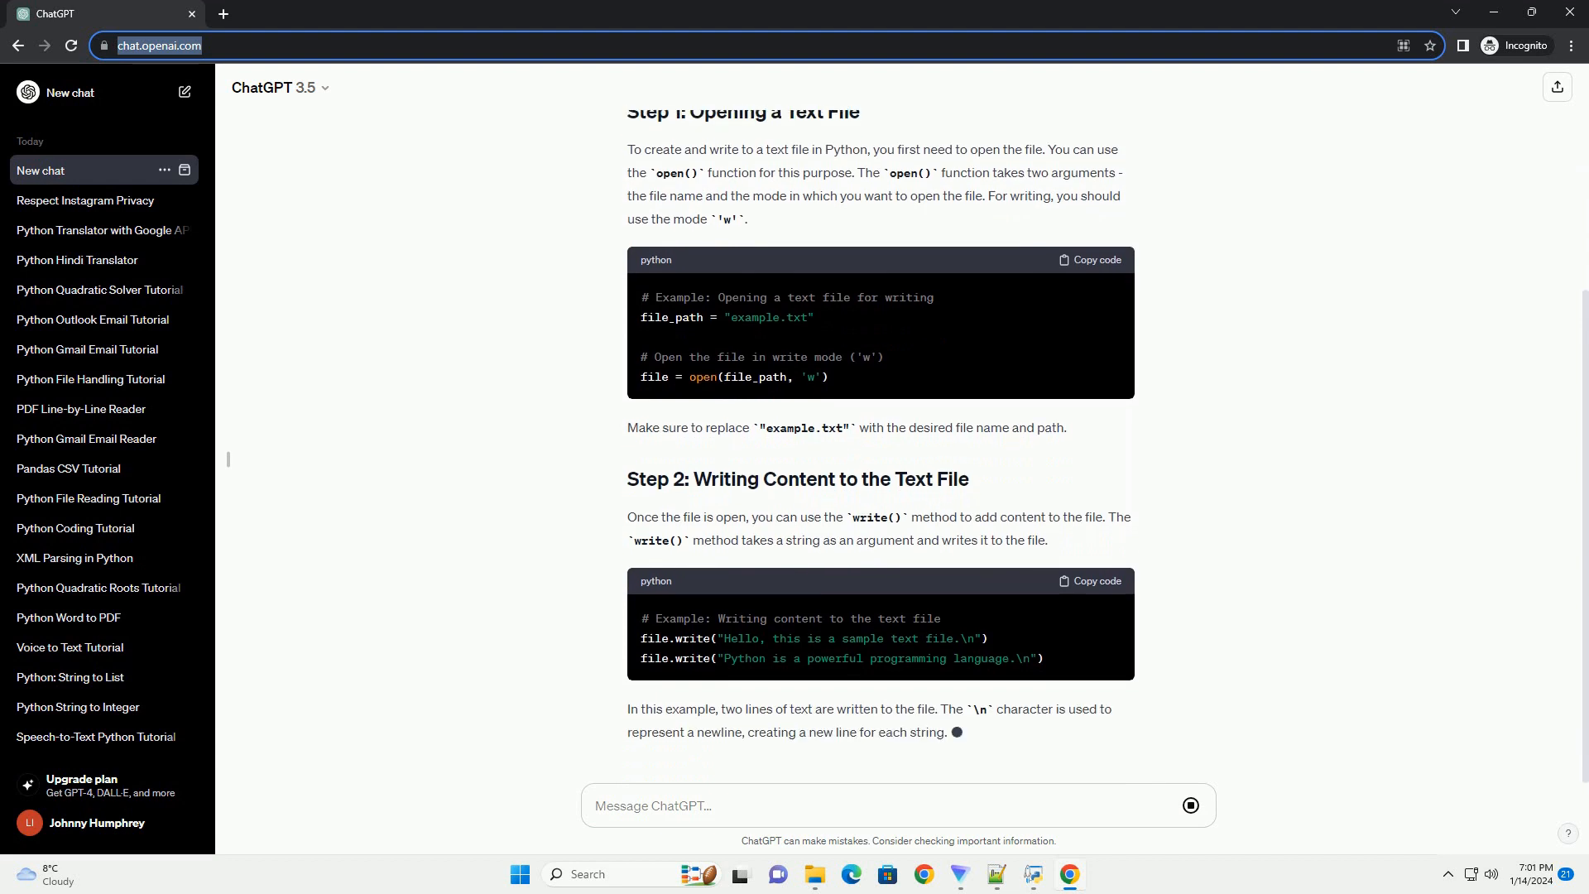
{"action": "scroll", "scroll_direction": "down", "scroll_amount": 3}
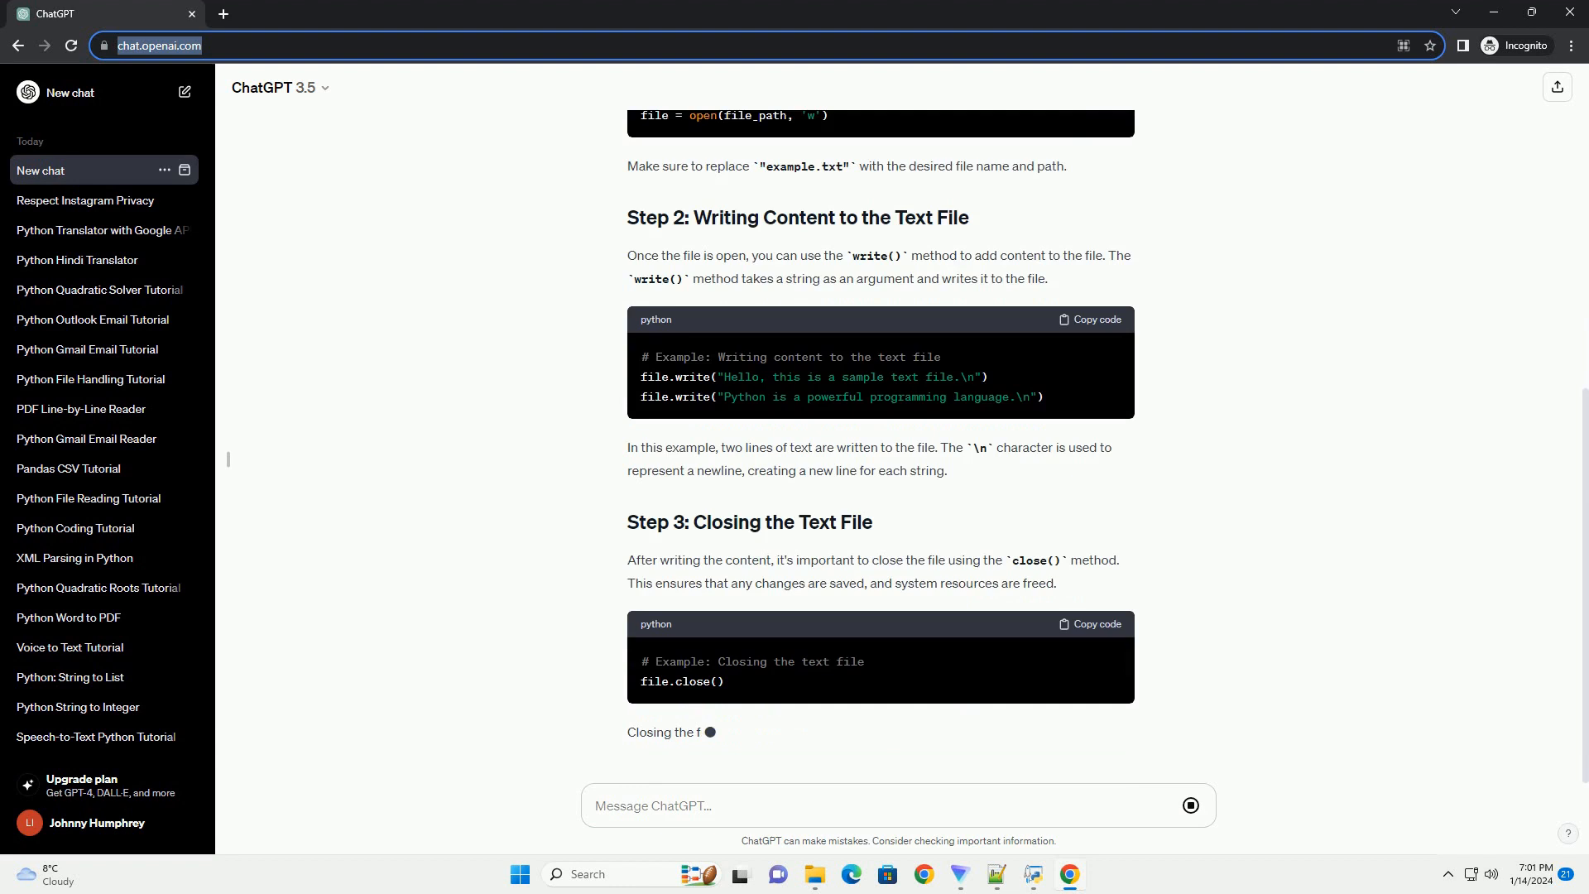
{"action": "scroll", "scroll_direction": "down", "scroll_amount": 3}
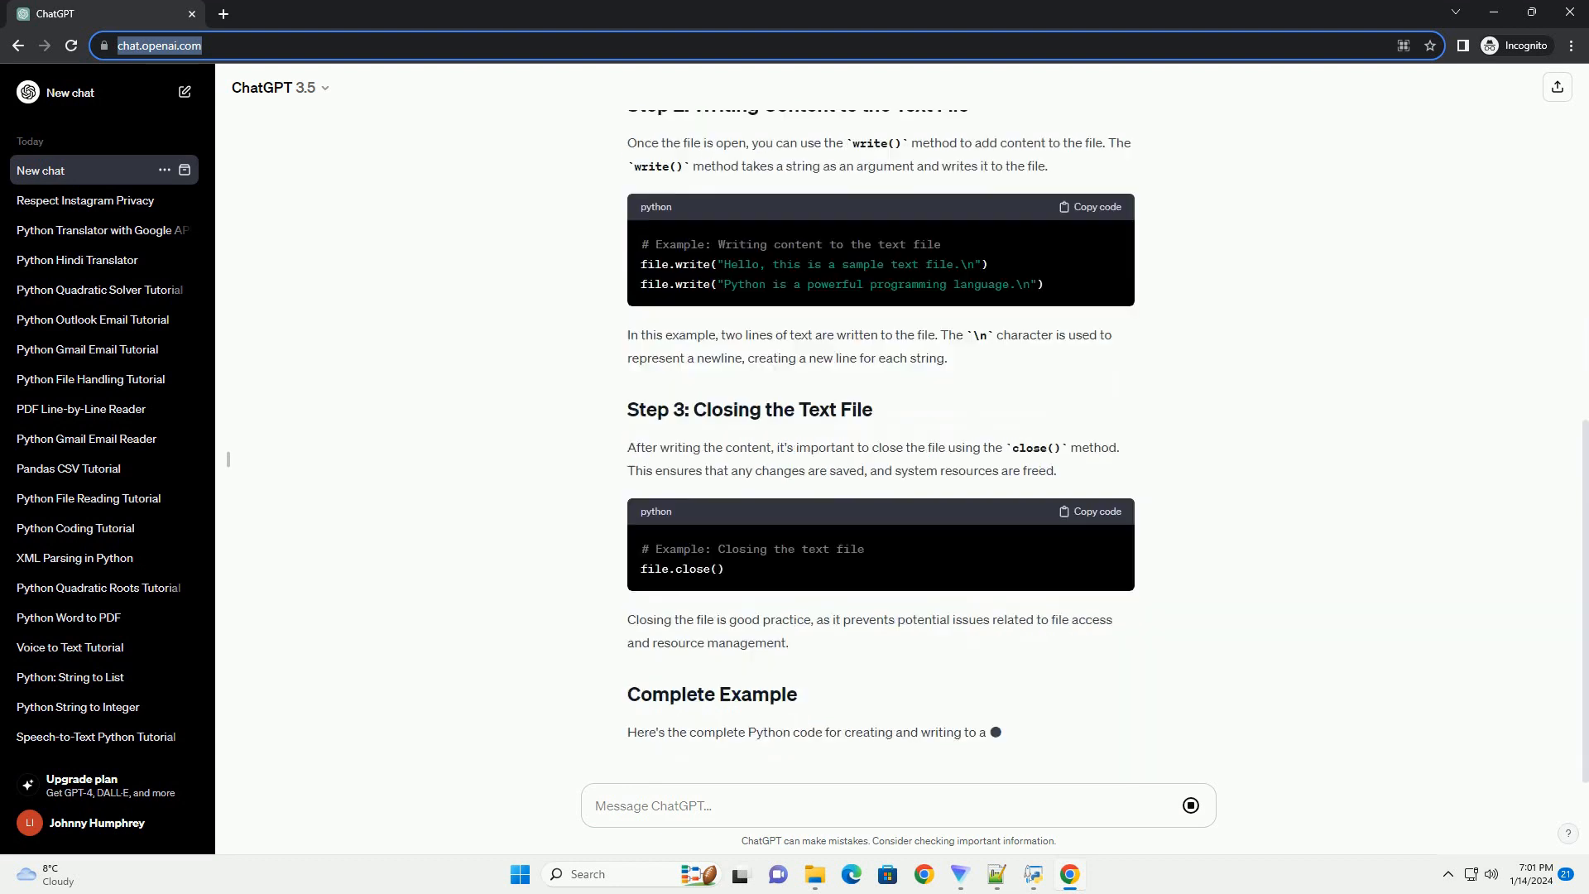
{"action": "scroll", "scroll_direction": "down", "scroll_amount": 3}
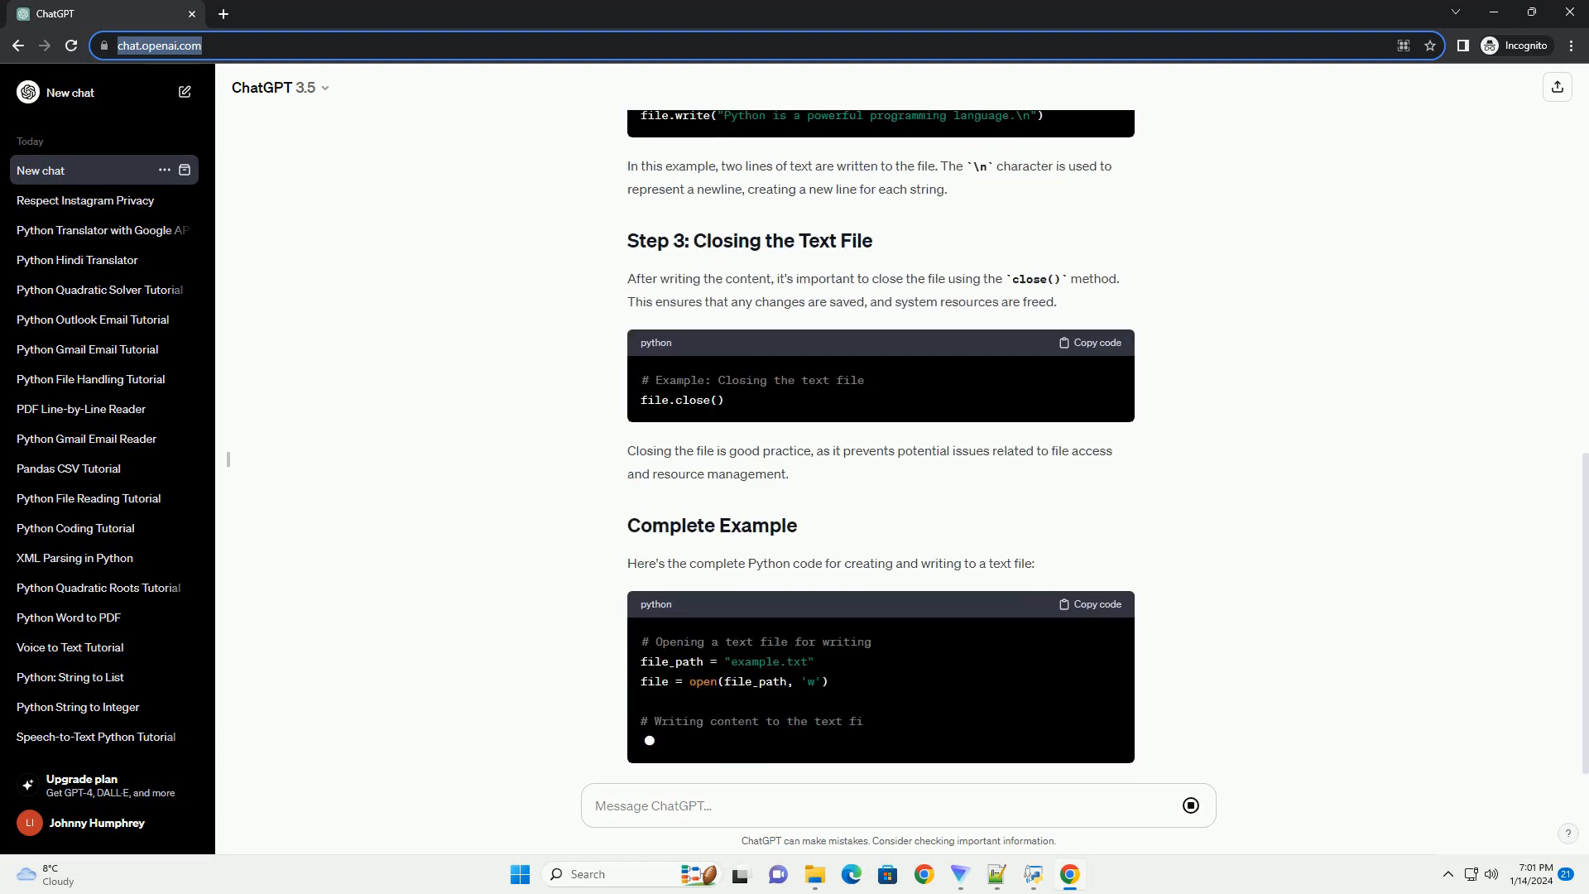
{"action": "scroll", "scroll_direction": "down", "scroll_amount": 3}
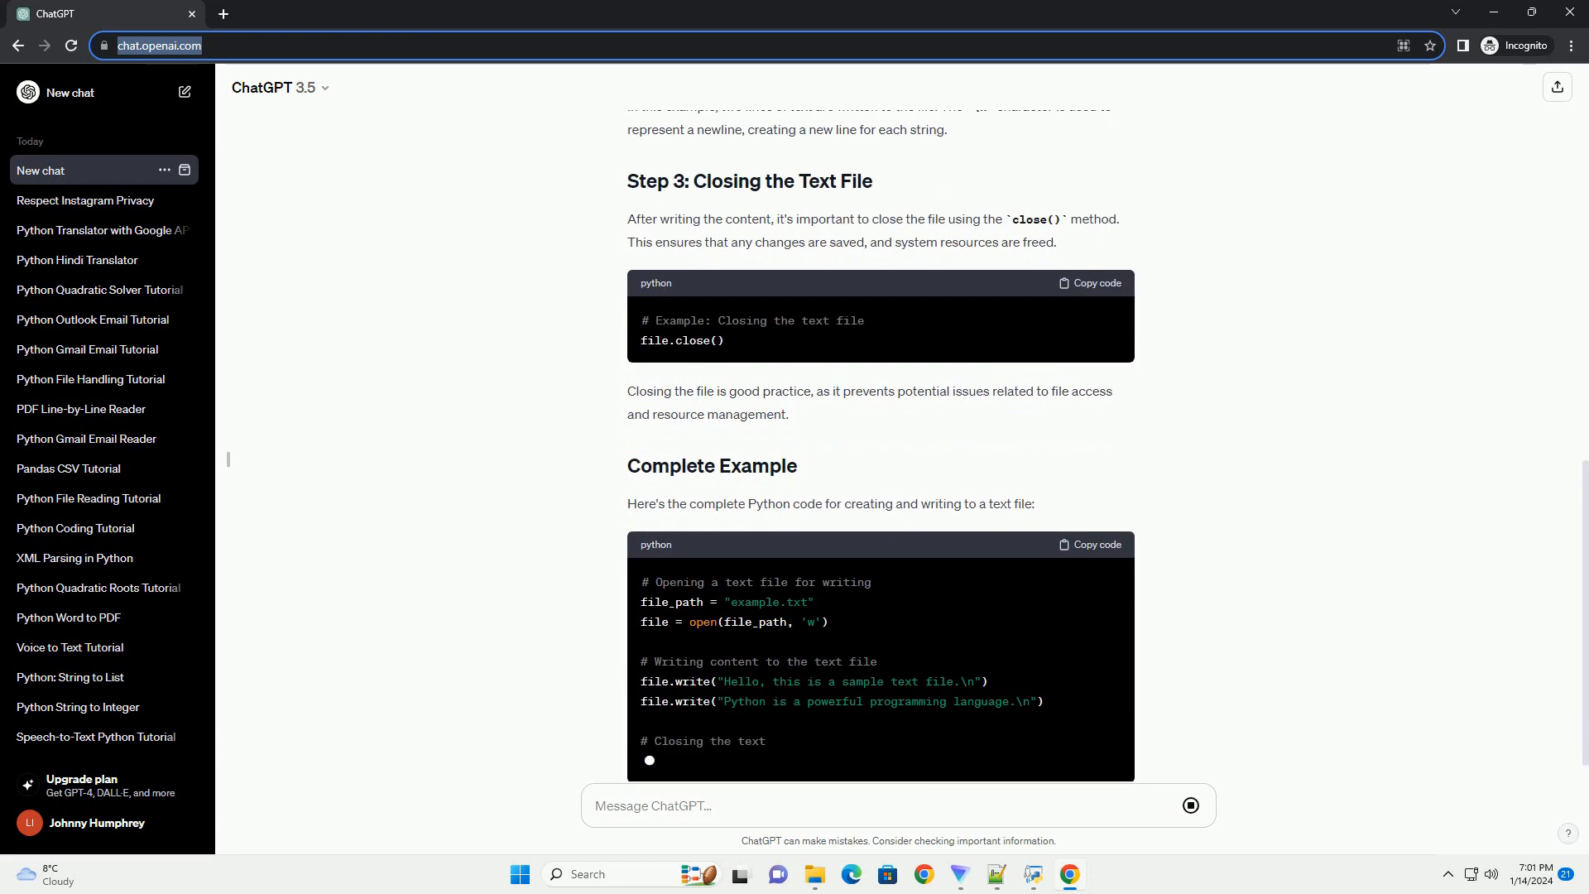
{"action": "scroll", "scroll_direction": "down", "scroll_amount": 3}
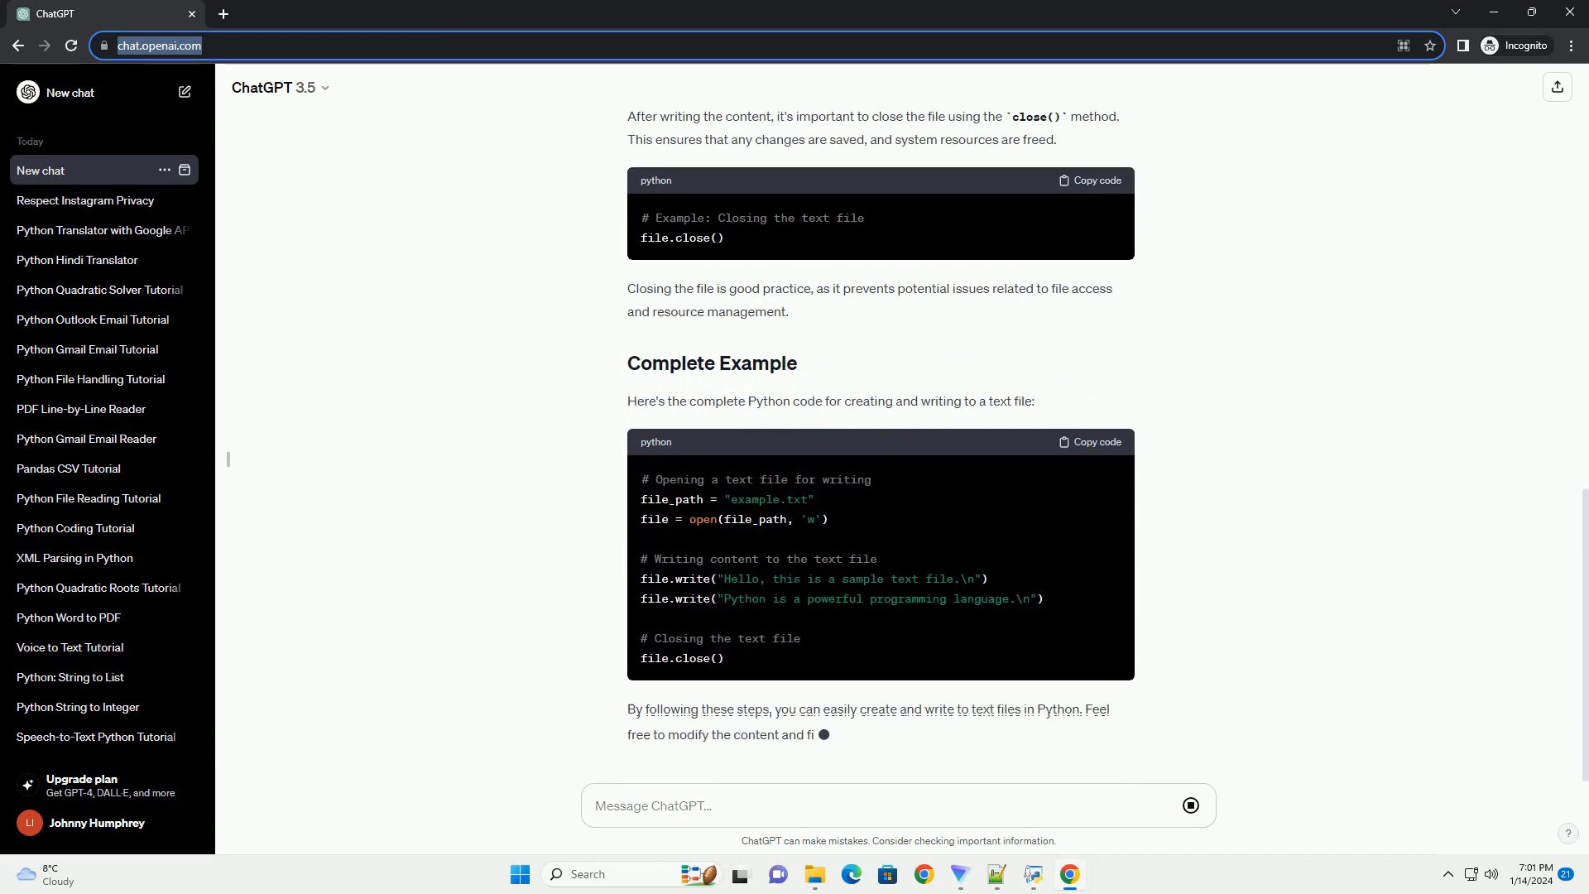